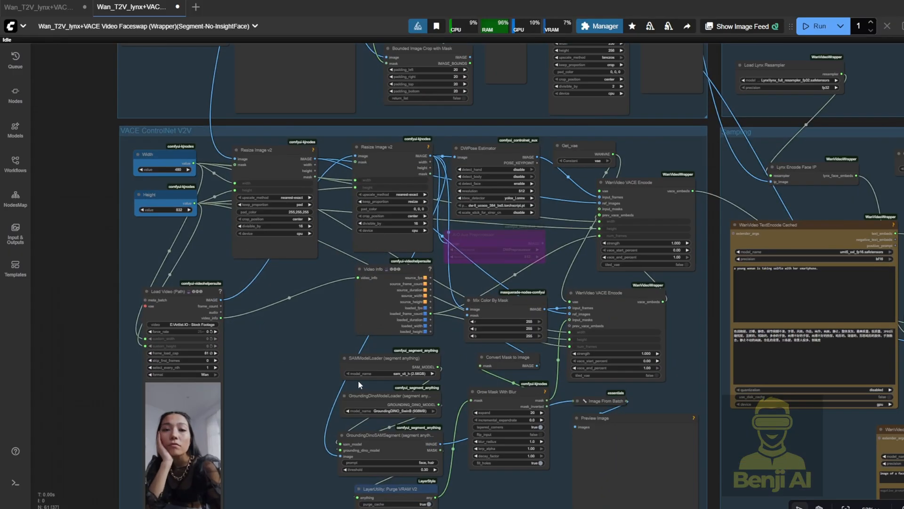
mouse_move(417, 392)
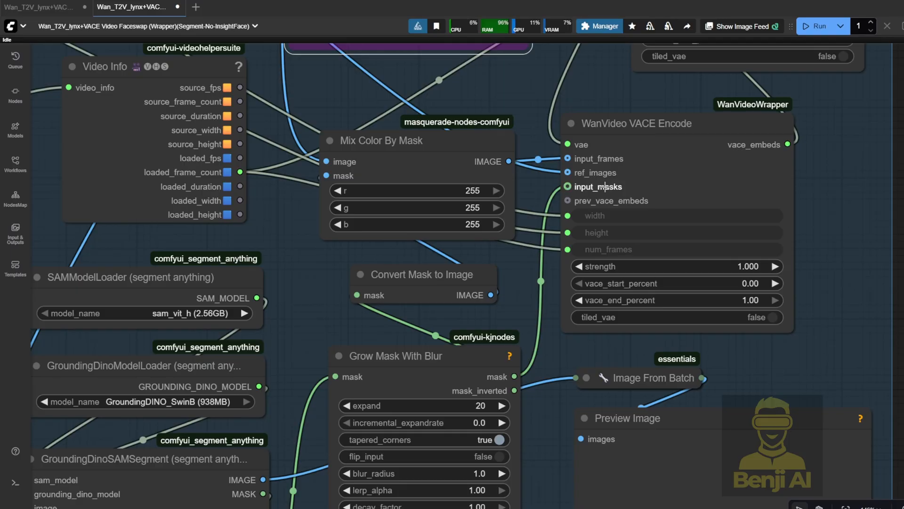
mouse_move(522, 200)
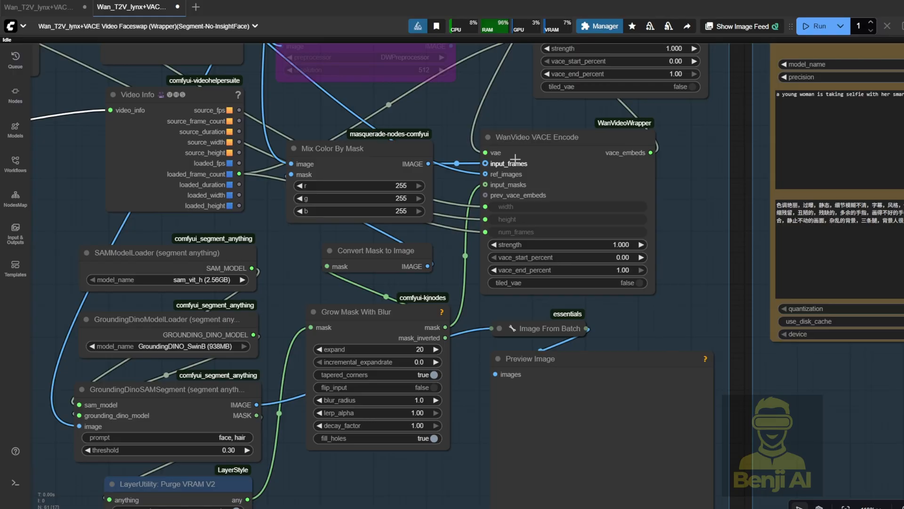
mouse_move(249, 215)
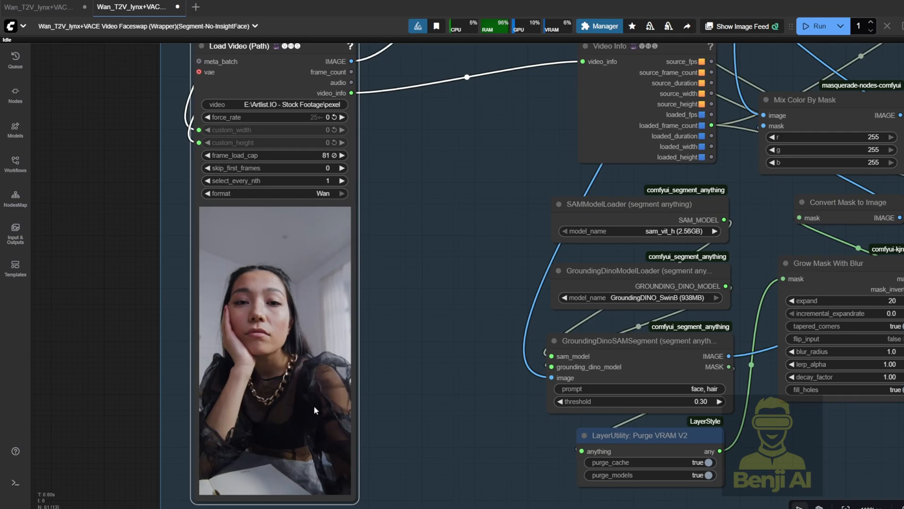
- Review the Prepare Face ID group and queue the faceswap workflow with Run
right_click(274, 346)
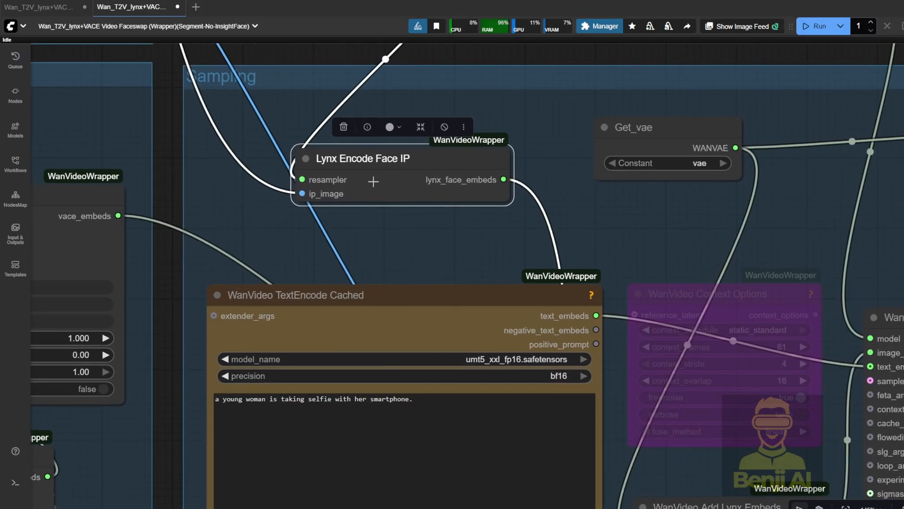
mouse_move(483, 212)
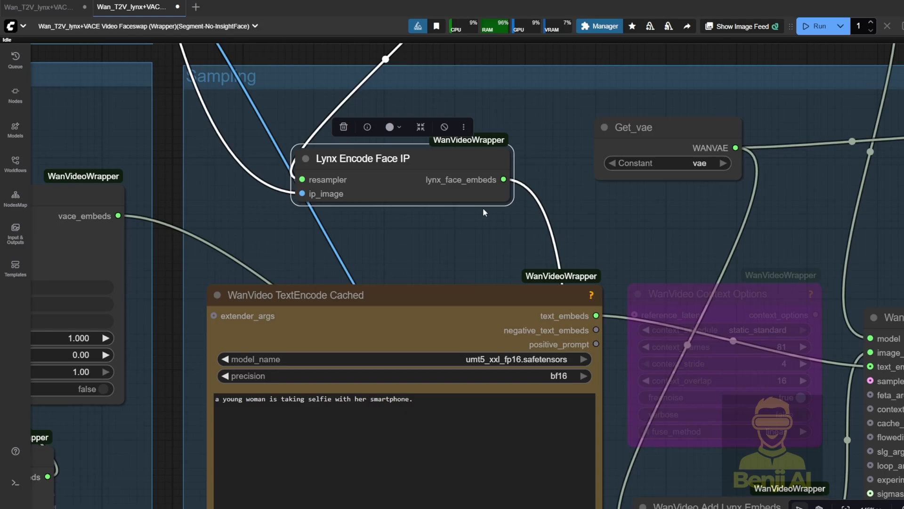
mouse_move(437, 181)
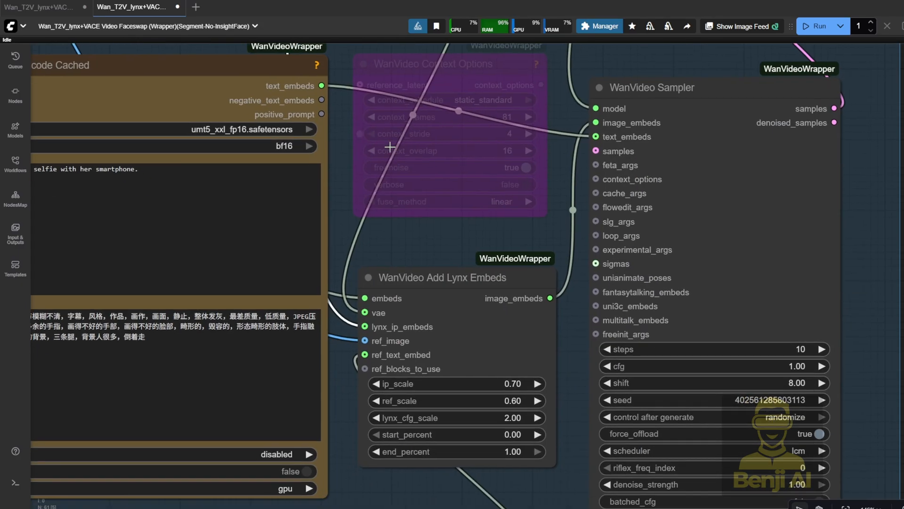
left_click(439, 277)
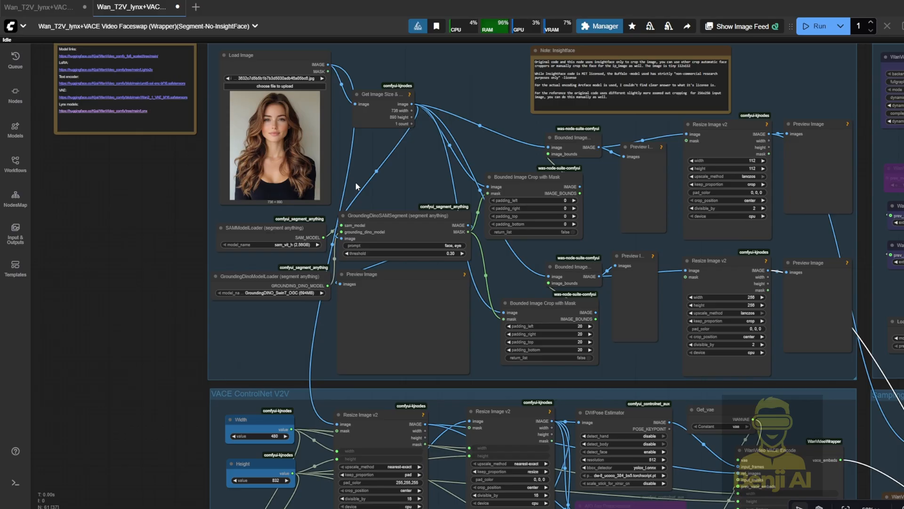
mouse_move(532, 156)
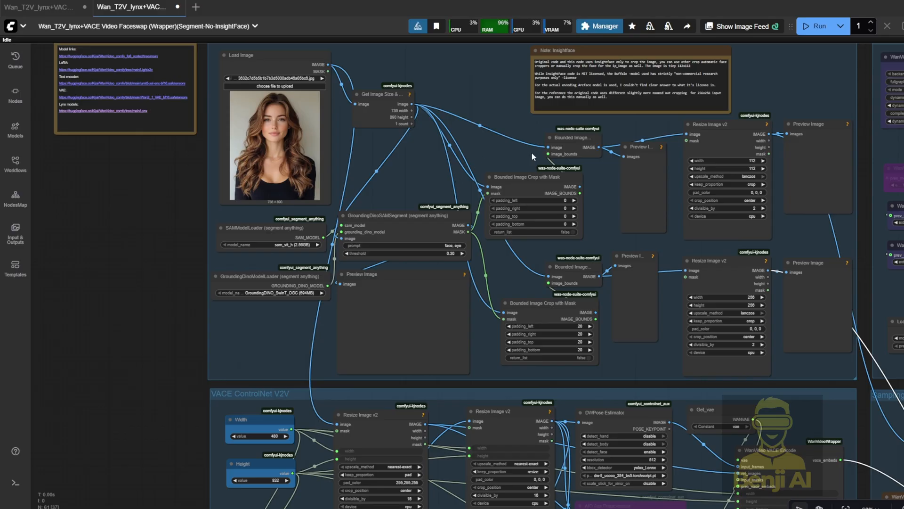
mouse_move(817, 27)
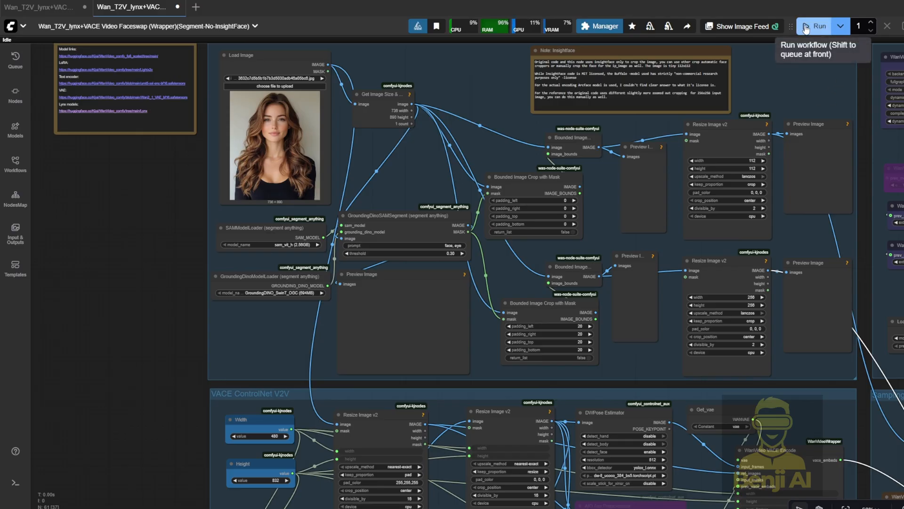
left_click(818, 26)
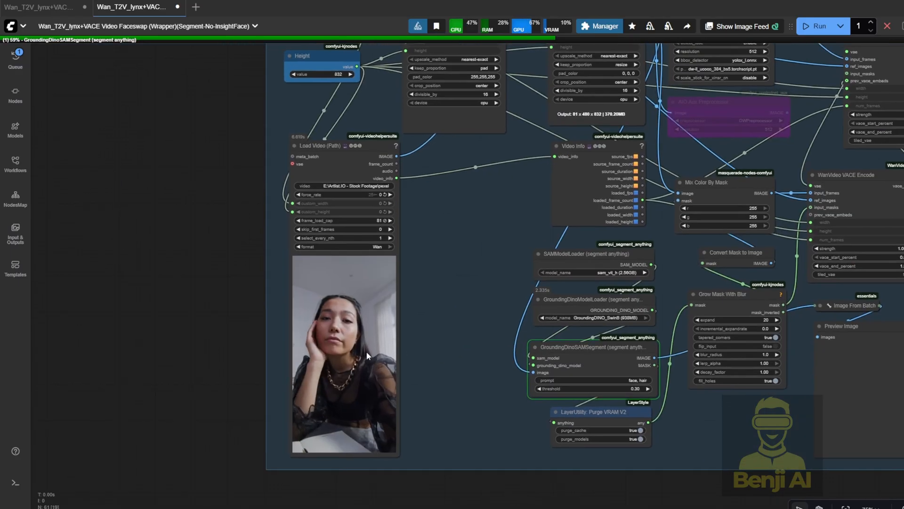
mouse_move(385, 380)
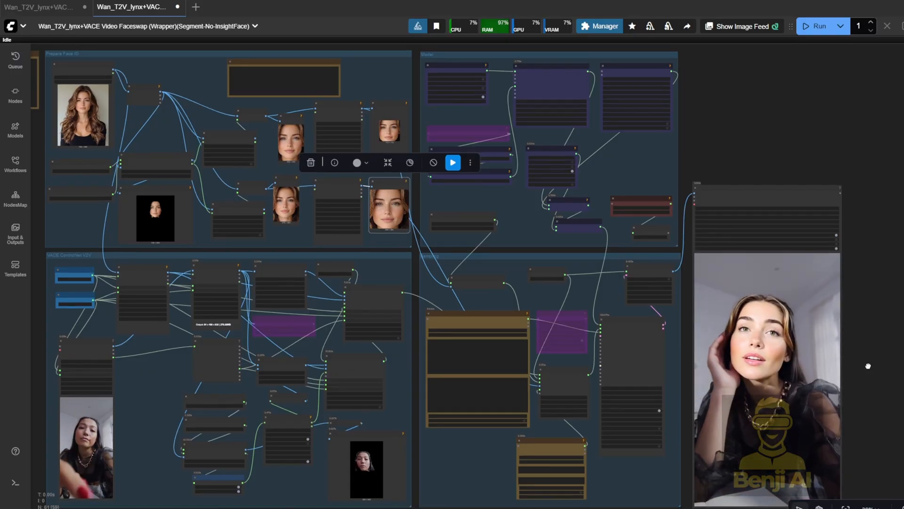
- Un-bypass the WanVideo Context Options node in the Sampling group
scroll("down", 3)
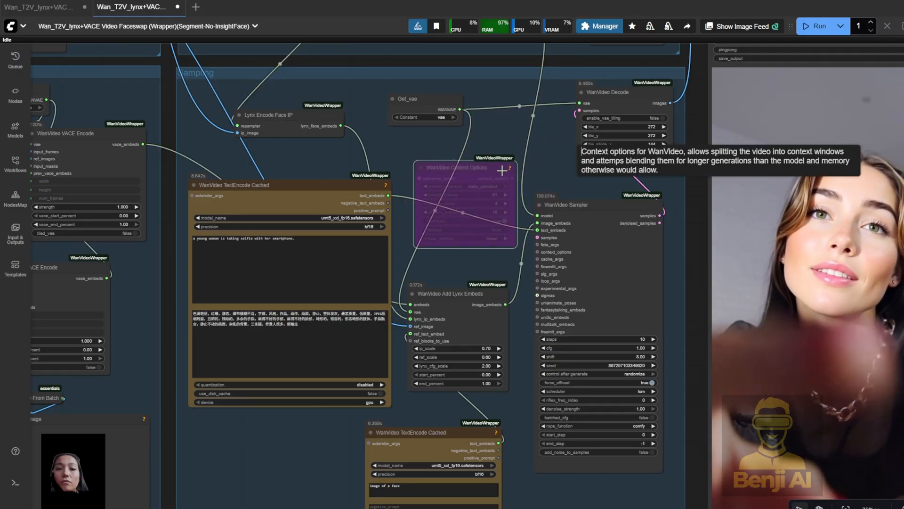
right_click(462, 169)
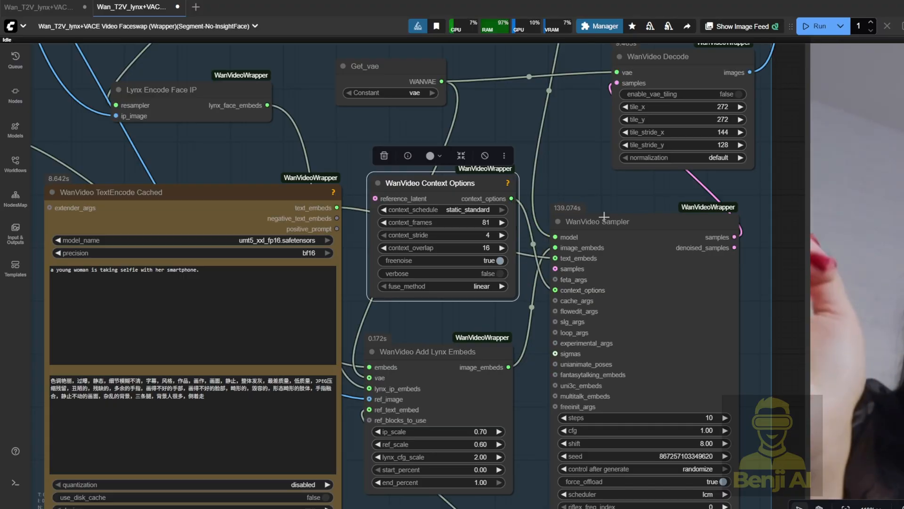
left_click_drag(509, 199, 556, 289)
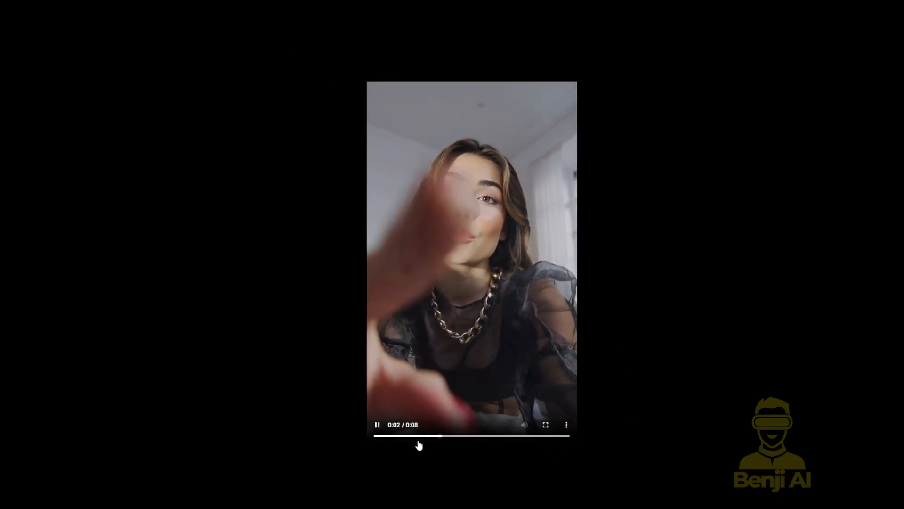
- Play the eight-second result clip fullscreen and scrub through it with the seek bar
left_click(377, 424)
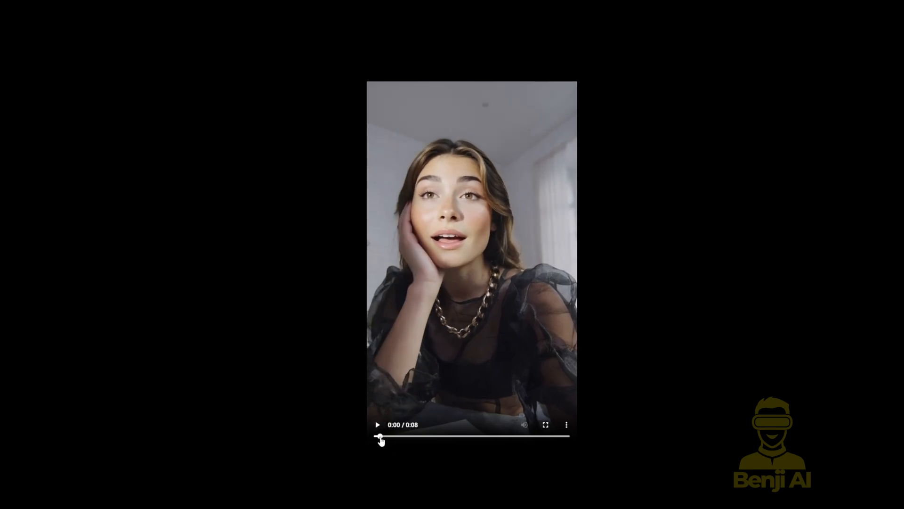
left_click_drag(380, 436, 557, 436)
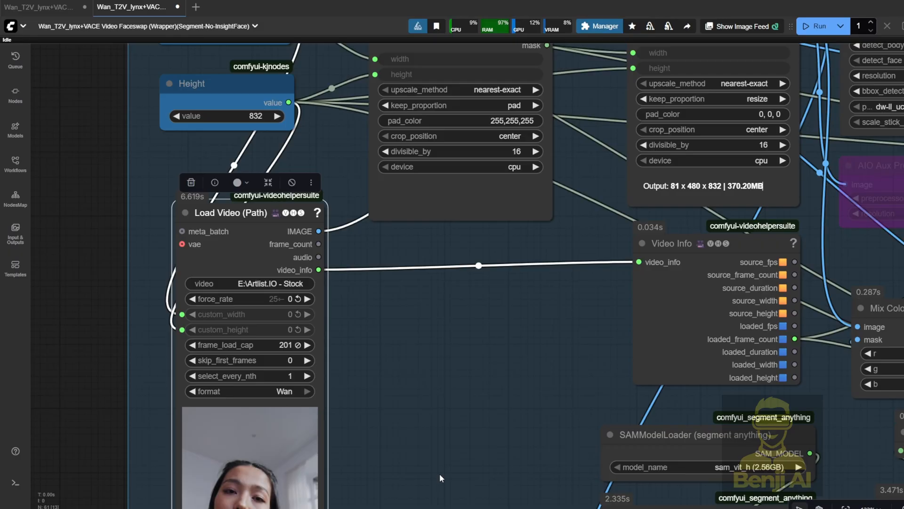
mouse_move(387, 400)
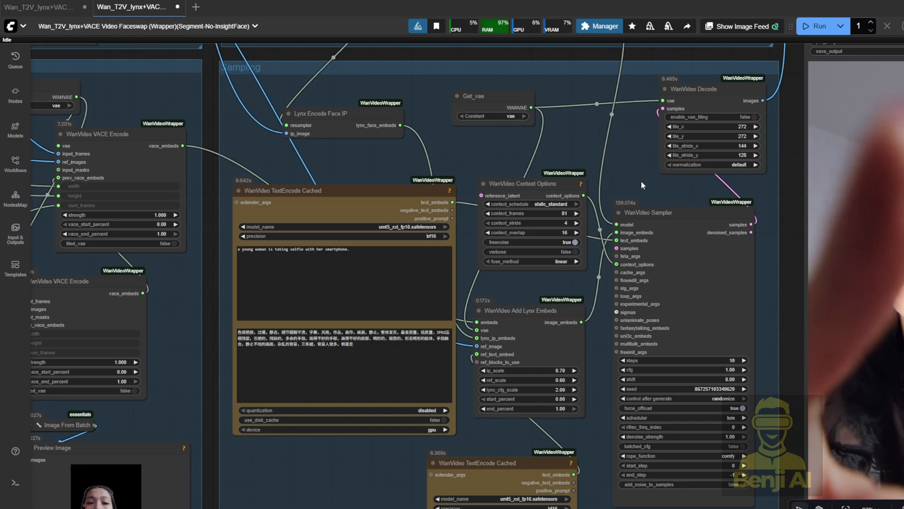
mouse_move(655, 168)
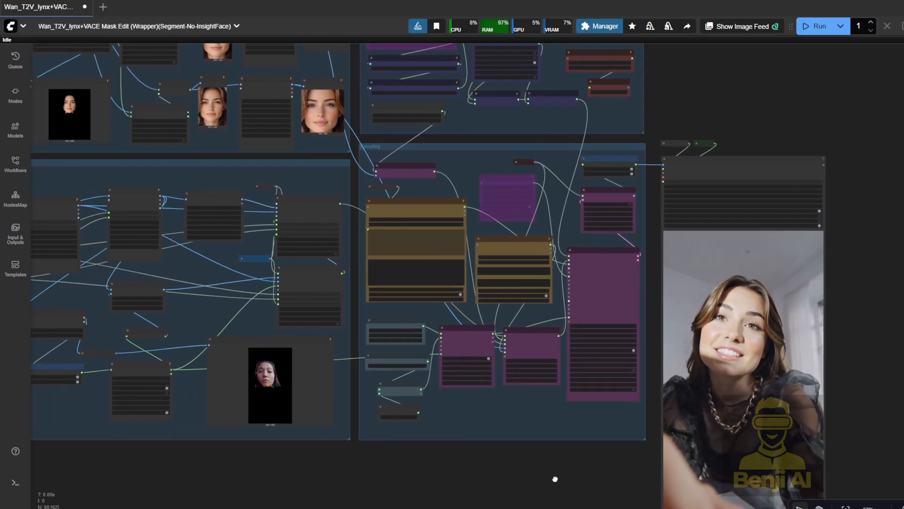
mouse_move(196, 335)
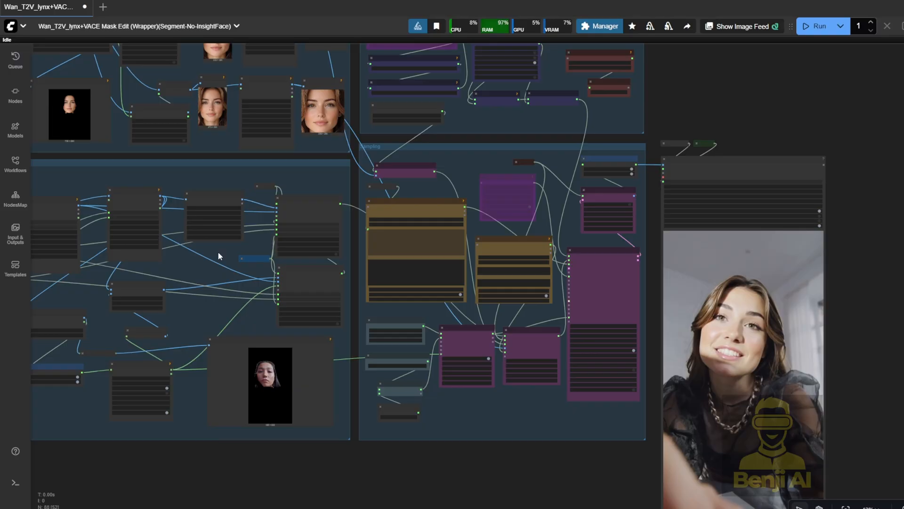
mouse_move(615, 441)
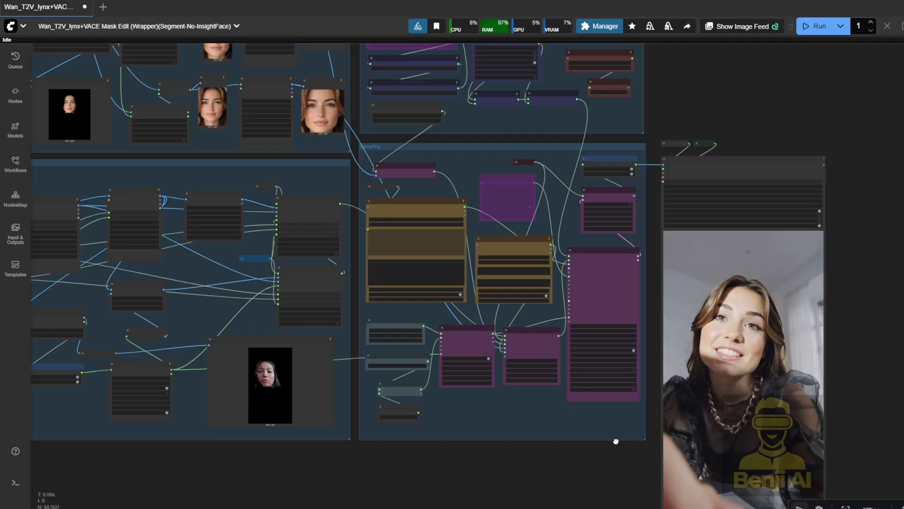
mouse_move(188, 184)
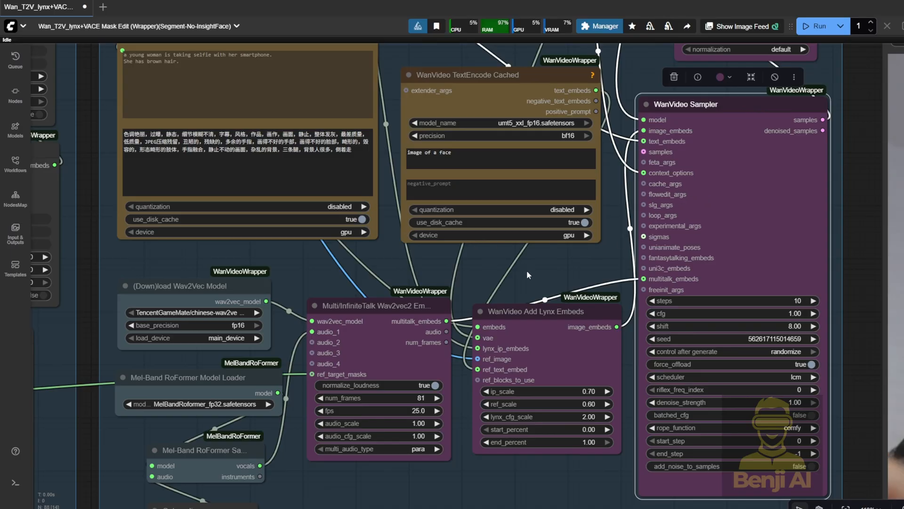
mouse_move(295, 450)
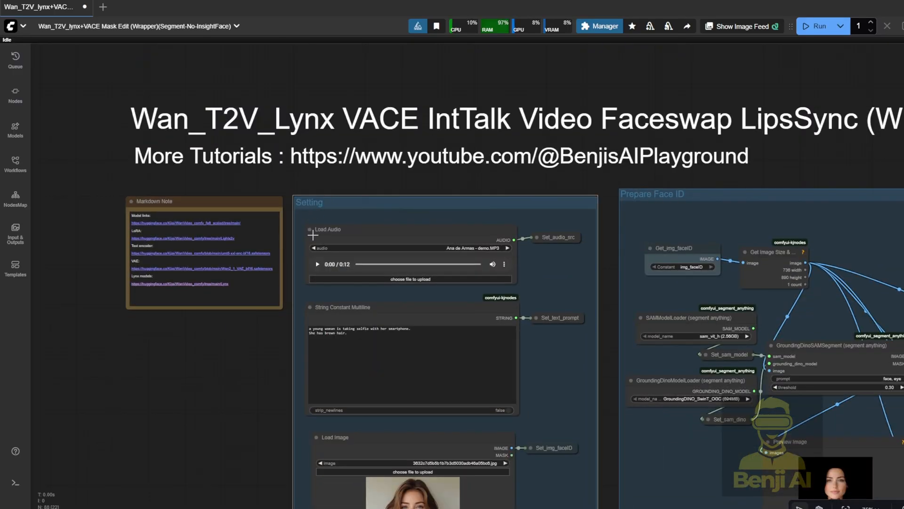
mouse_move(542, 356)
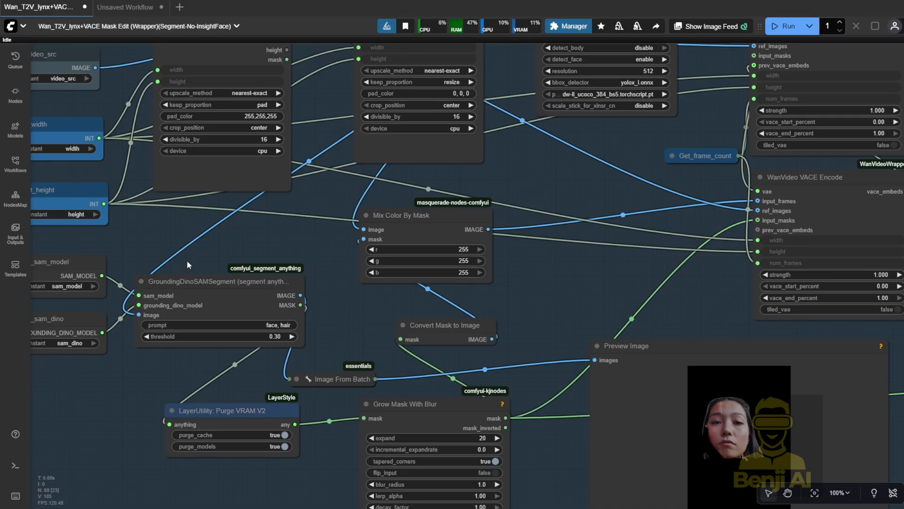
mouse_move(332, 329)
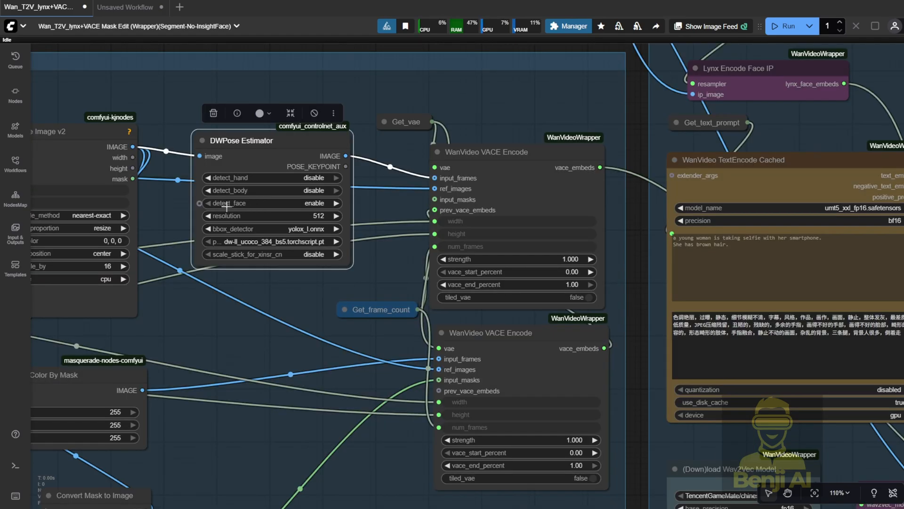
mouse_move(179, 275)
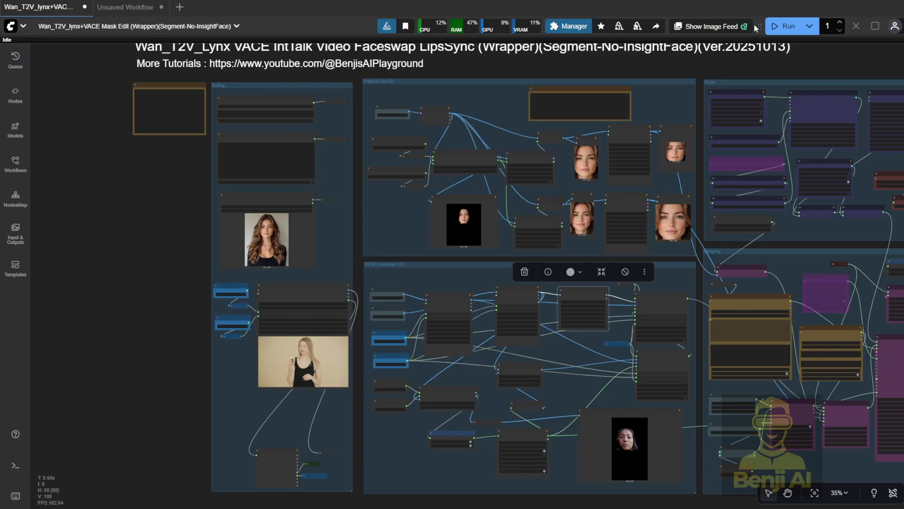
- Queue the lip-sync faceswap workflow and move to the Video Combine node for the result
left_click(786, 26)
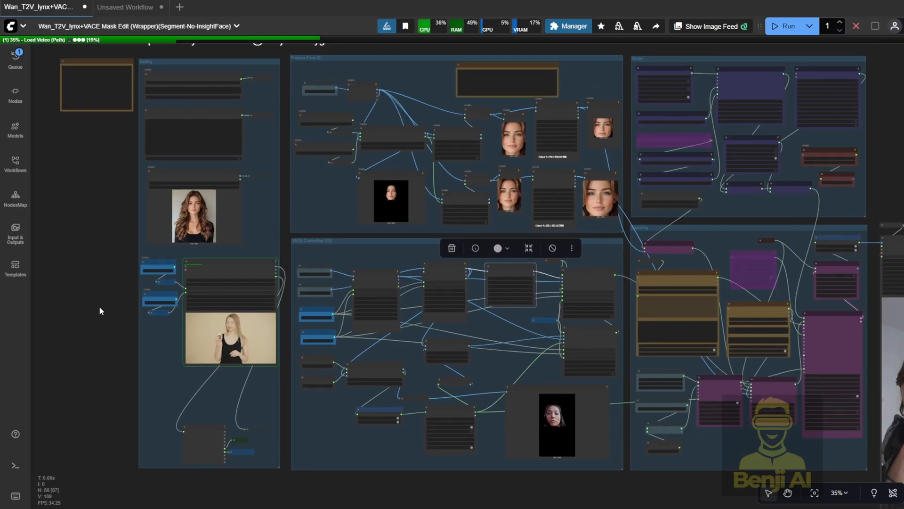
scroll("down", 3)
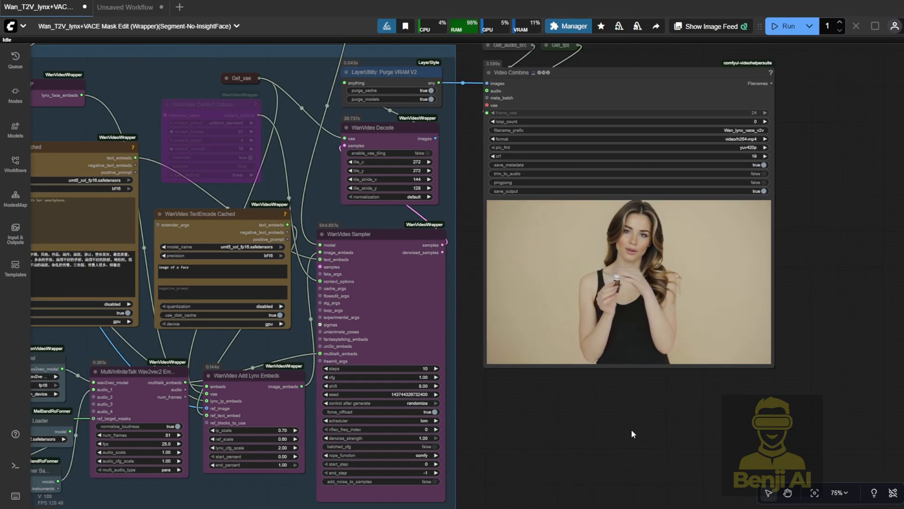
- Resume the Load Video (Path) source preview to compare with the face-swapped output
scroll("down", 3)
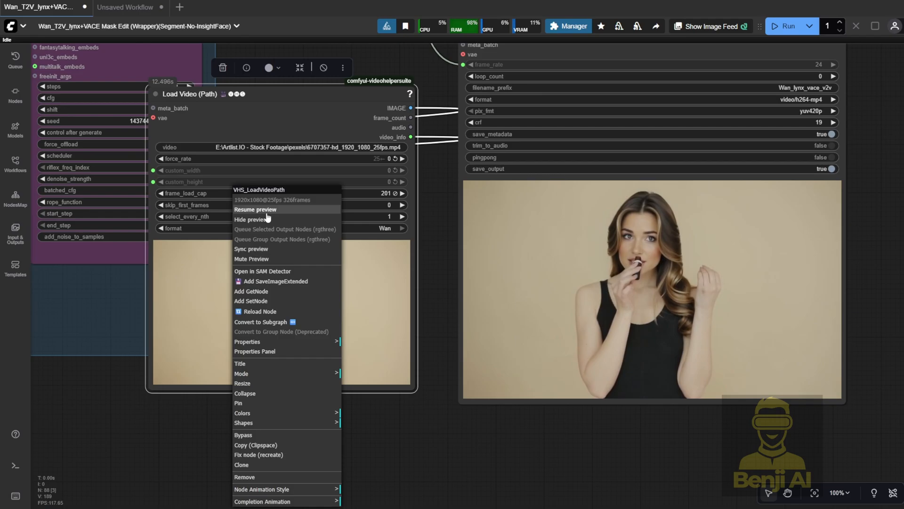
left_click(255, 209)
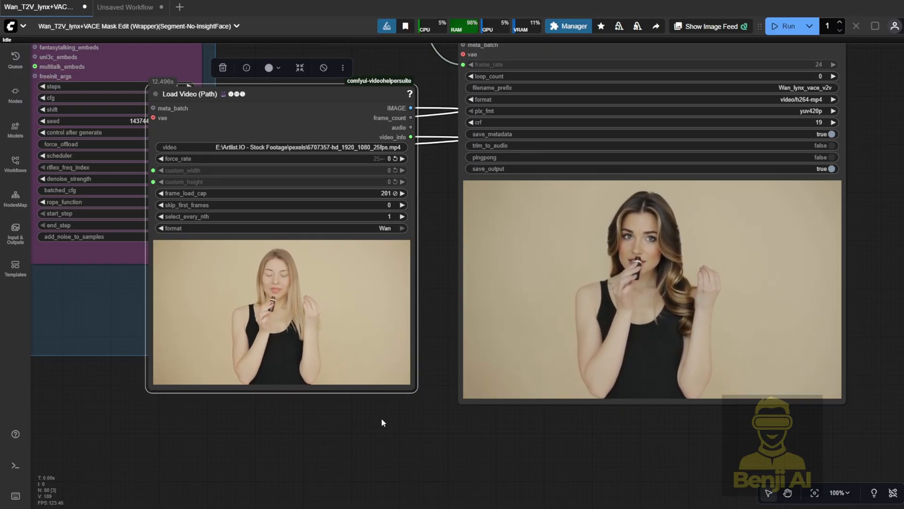
scroll("down", 3)
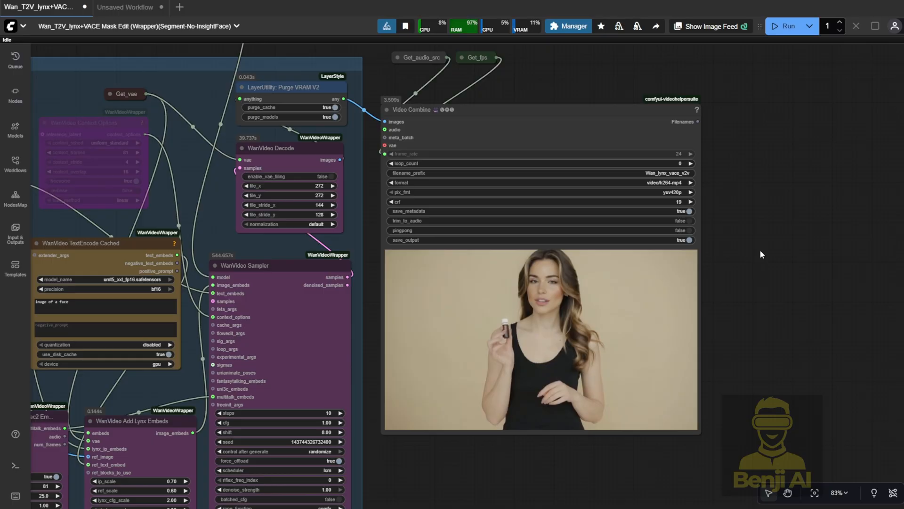